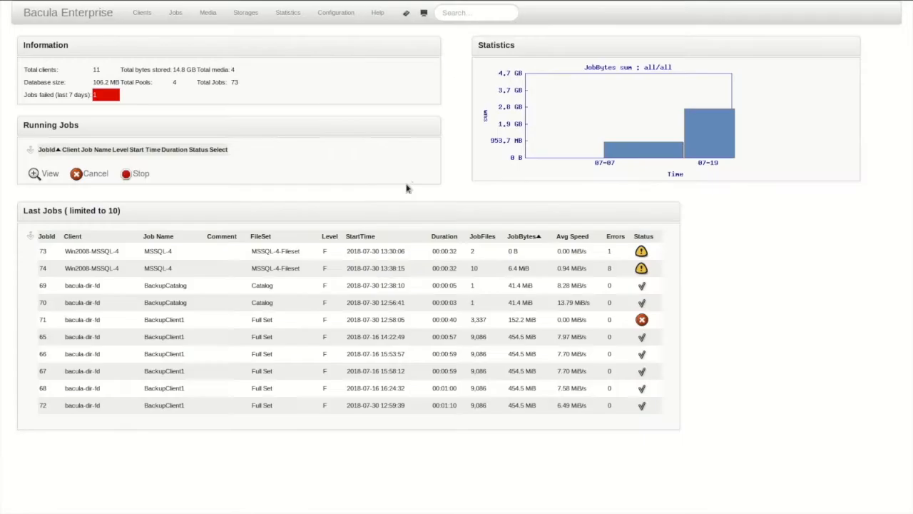
mouse_move(412, 193)
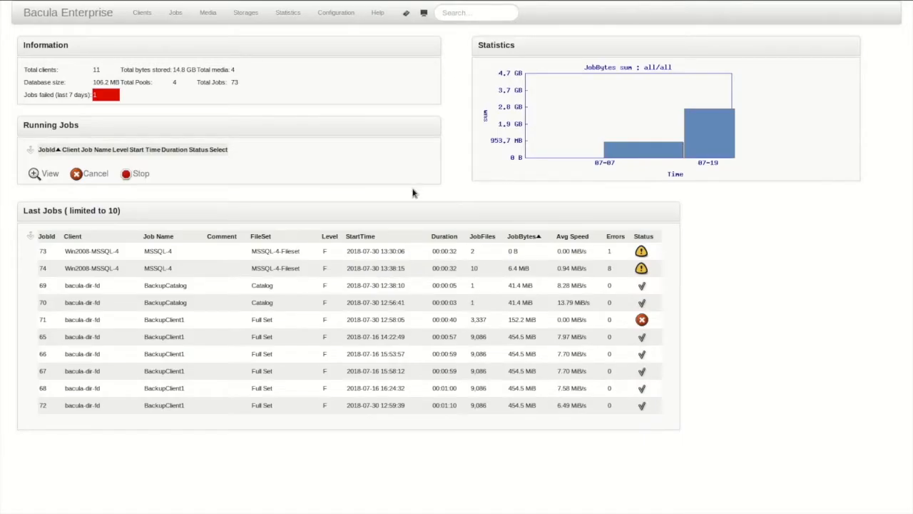
- Go to the Configure Bacula page through the Configuration menu
left_click(336, 13)
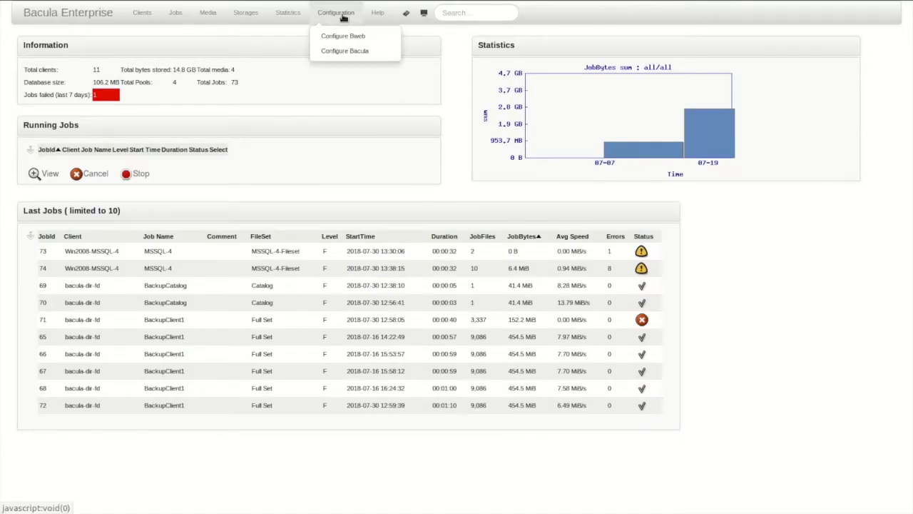
left_click(344, 51)
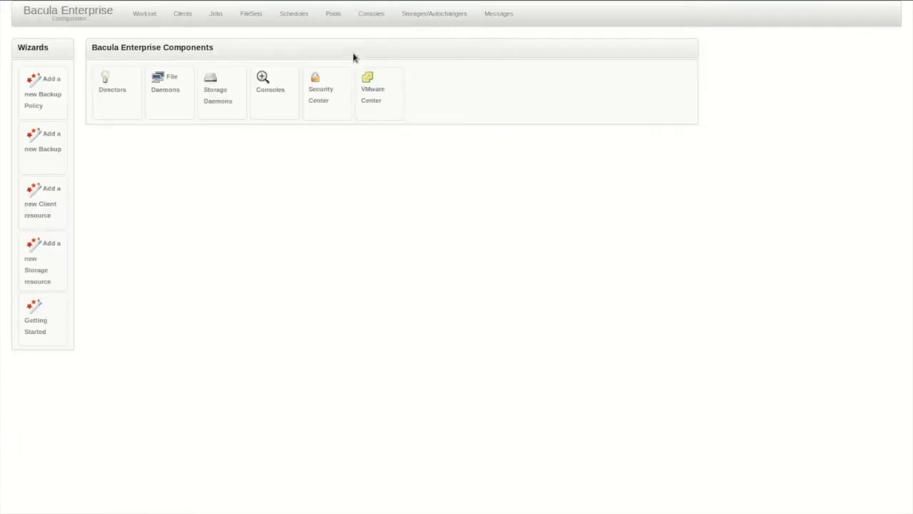
mouse_move(299, 166)
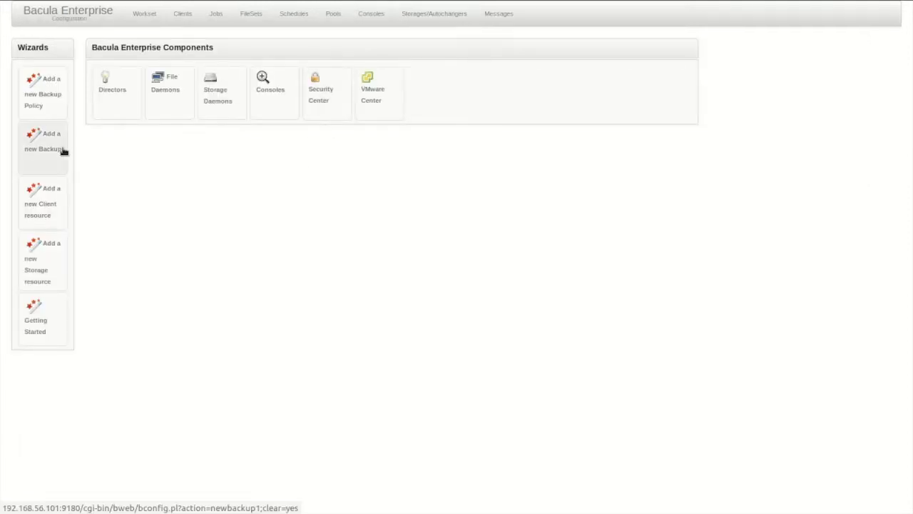
- Launch the Add a new Backup wizard with job MSSQL-4, described 'Backup job for MSSQL DB 4'
left_click(43, 141)
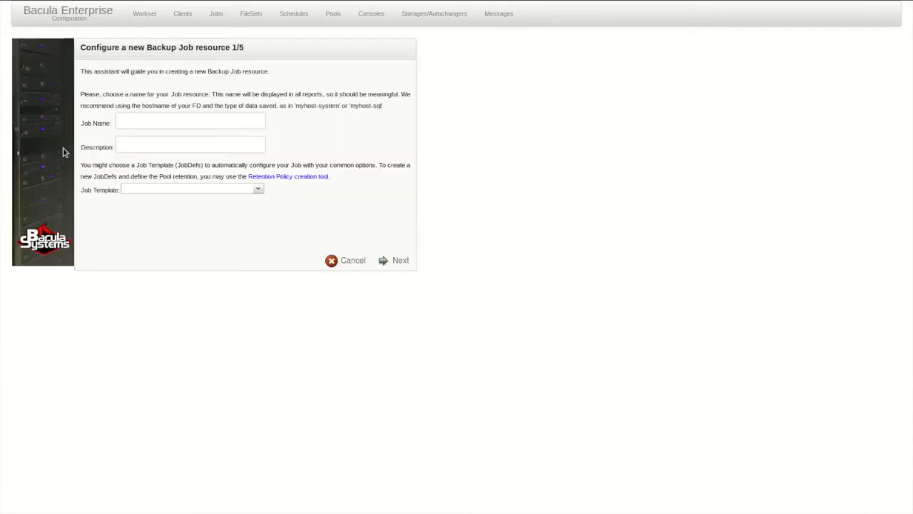
left_click(190, 120)
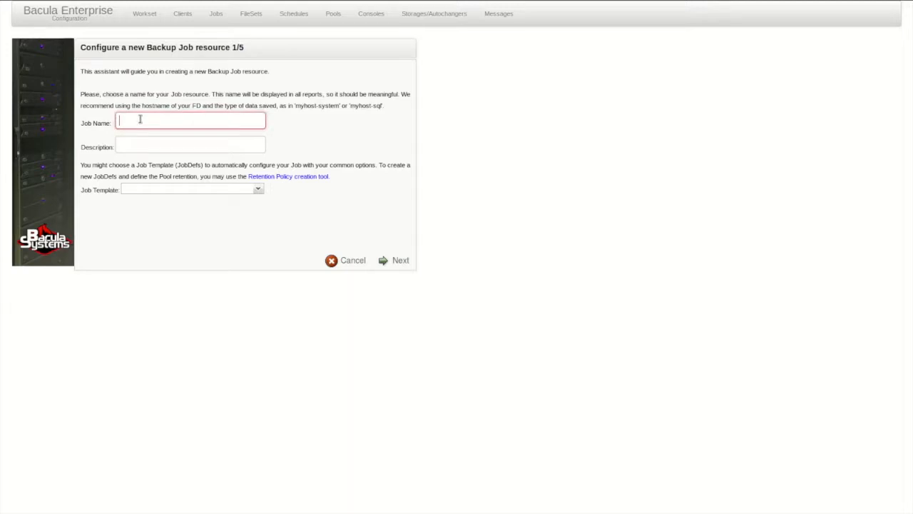
type("MS")
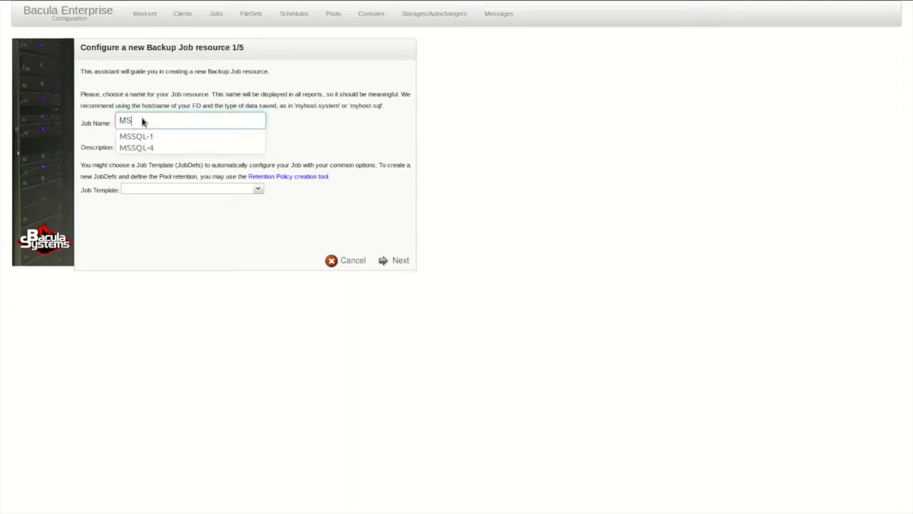
left_click(137, 147)
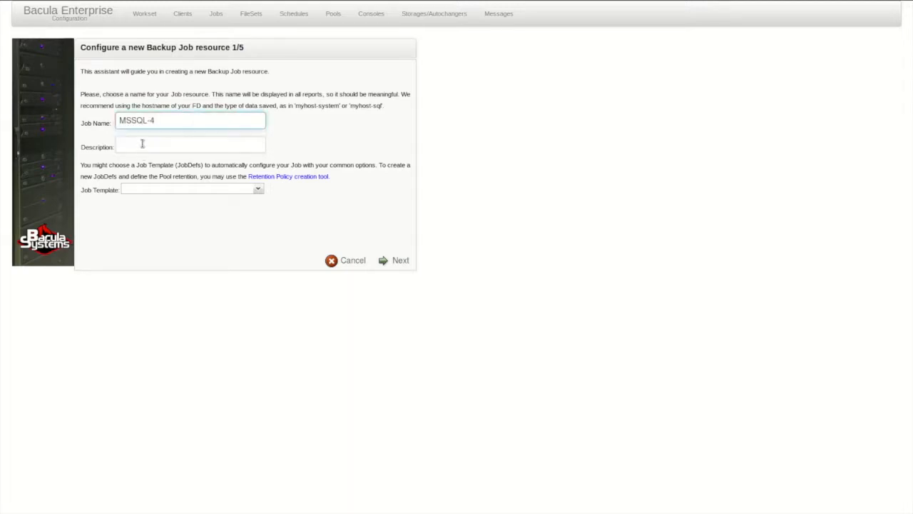
type("MS")
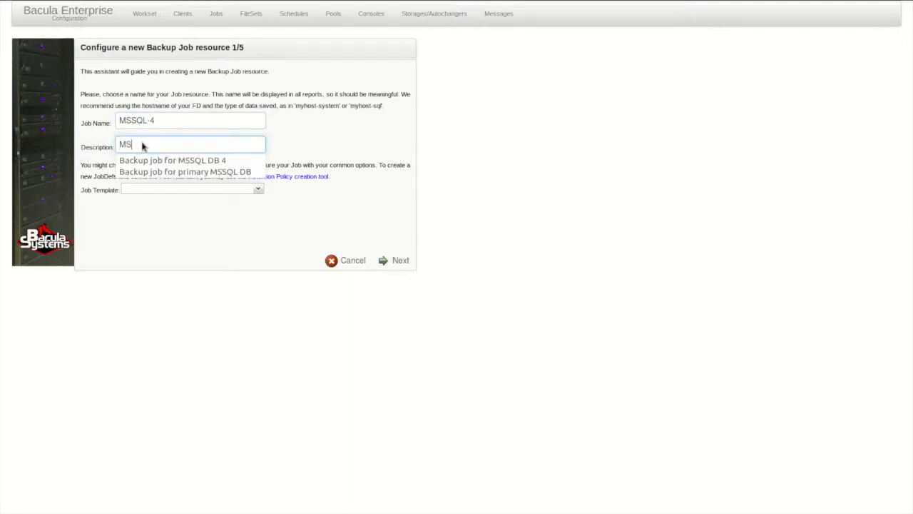
left_click(171, 160)
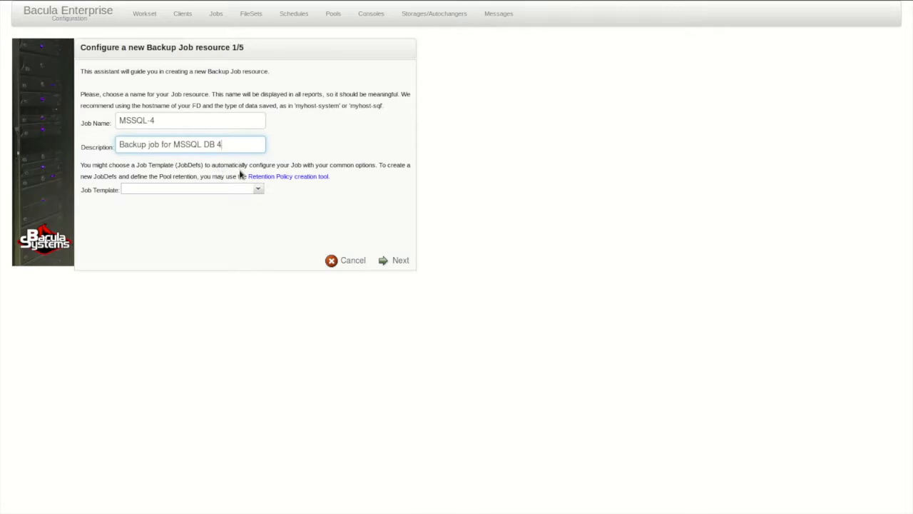
- Choose Win2008-MSSQL-4 as the client and advance to the fileset step
left_click(400, 260)
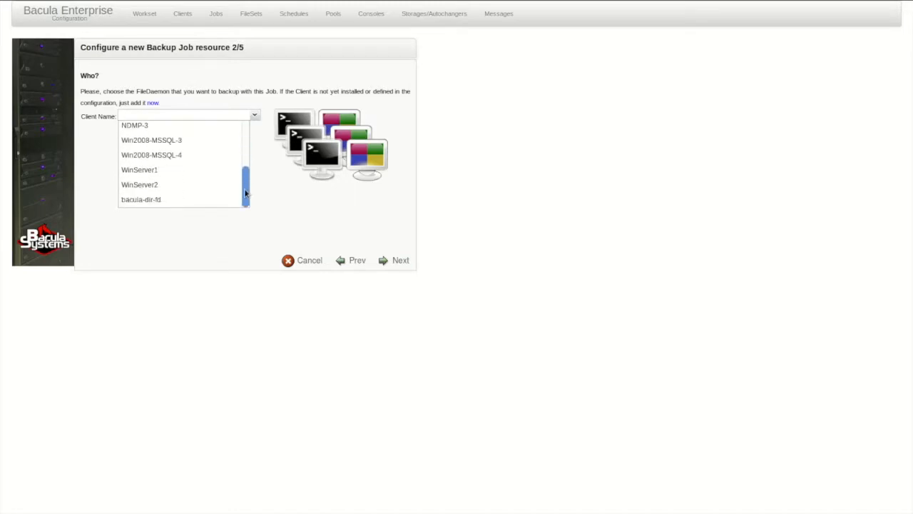
left_click(152, 155)
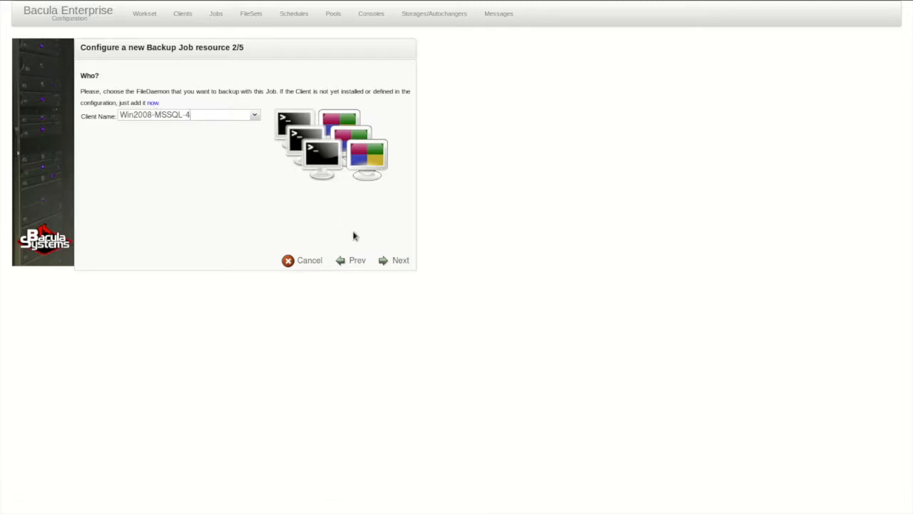
left_click(400, 260)
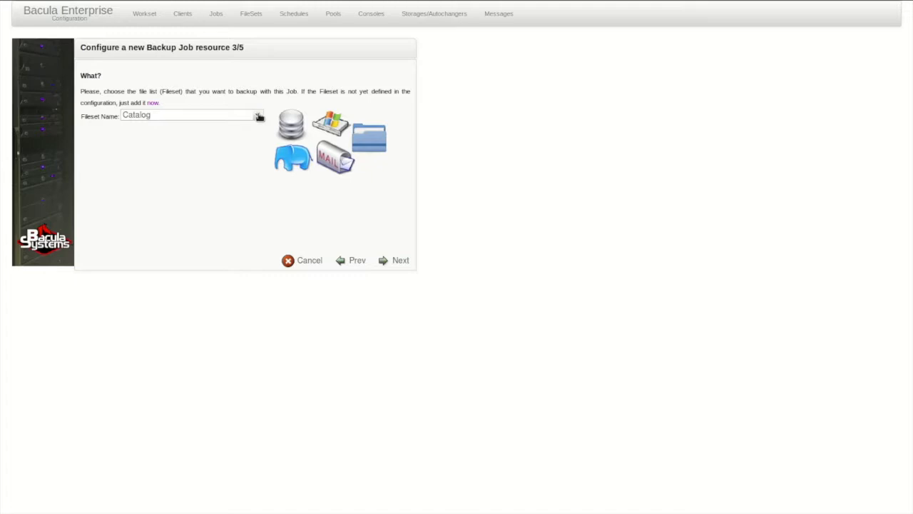
mouse_move(173, 105)
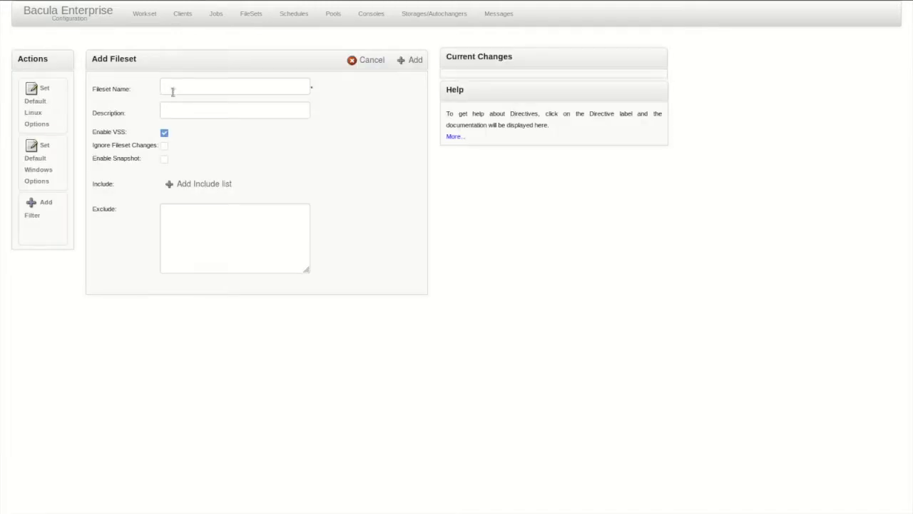
- Name the fileset MSSQL-4-Fileset and begin adding its include list
type("MS")
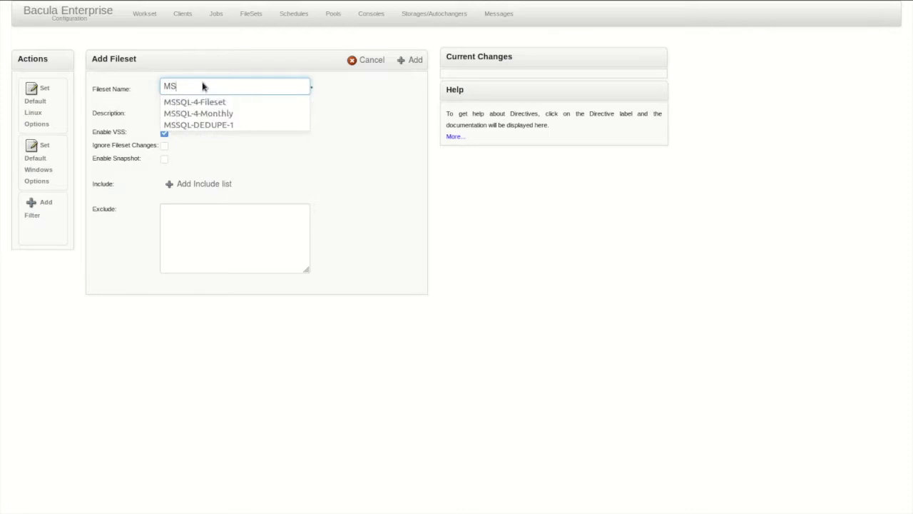
left_click(194, 101)
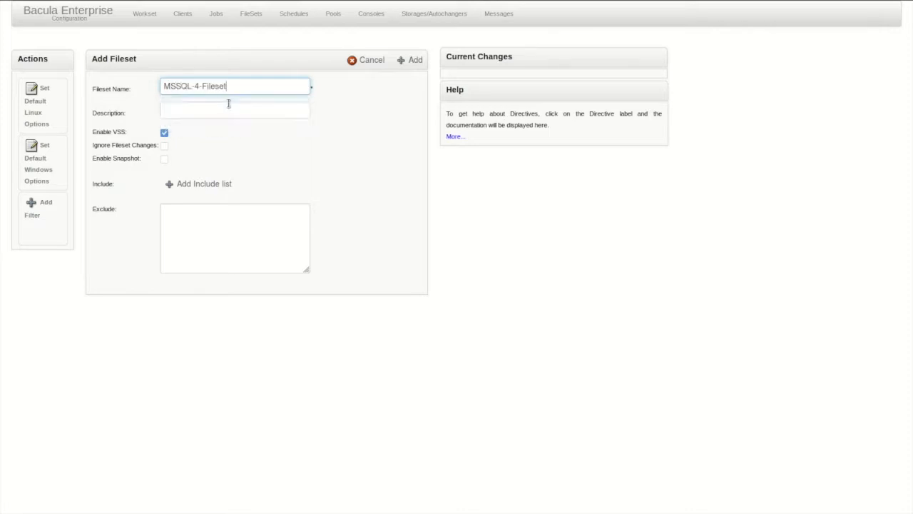
mouse_move(219, 183)
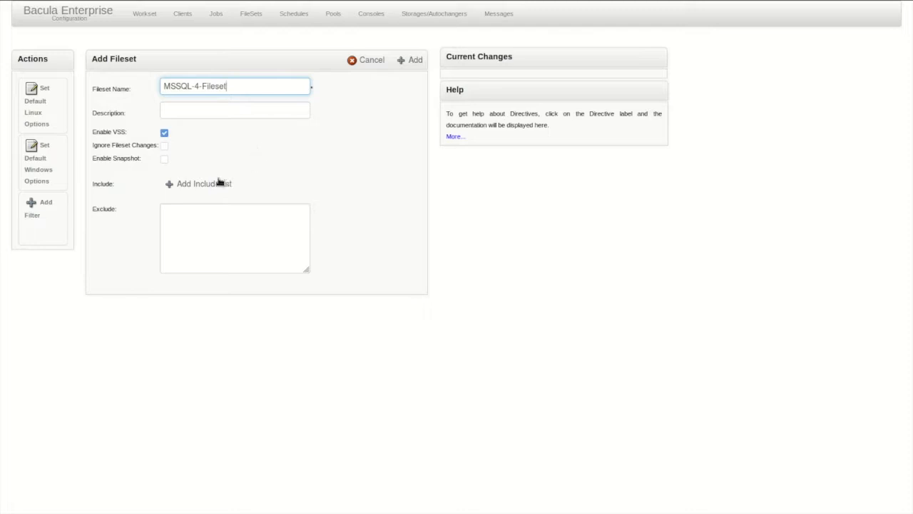
mouse_move(214, 184)
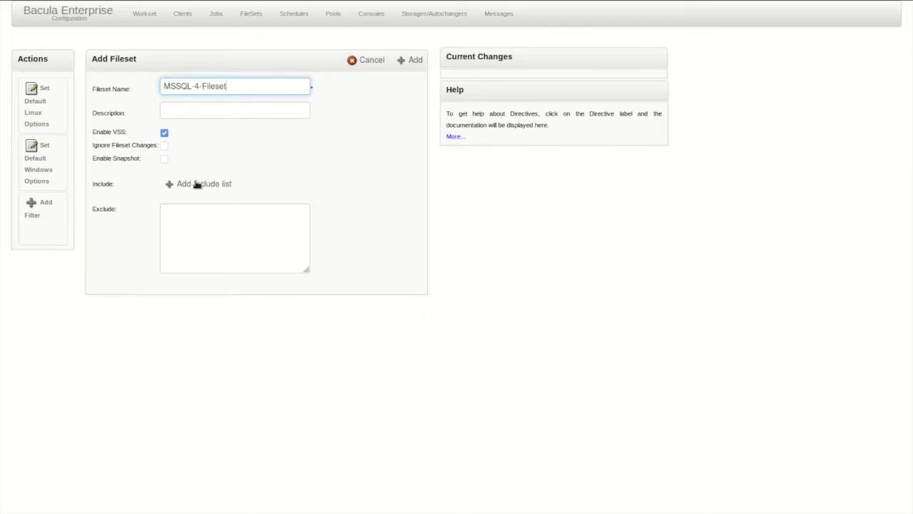
left_click(204, 183)
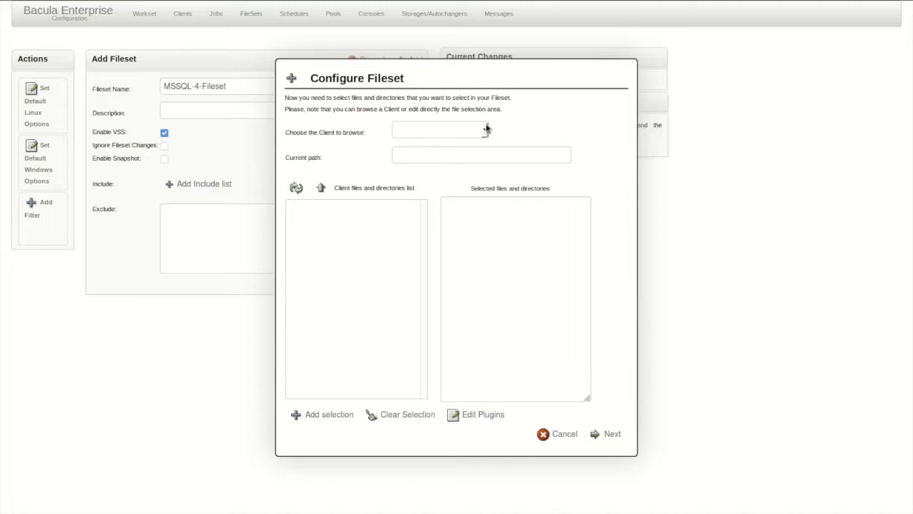
- Switch the include list to plugin editing and select MSSQL VDI
left_click(440, 129)
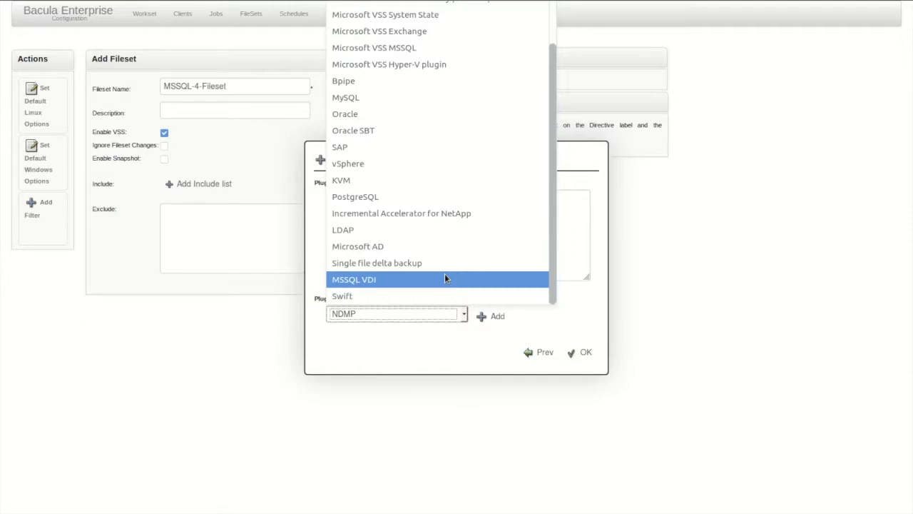
left_click(354, 279)
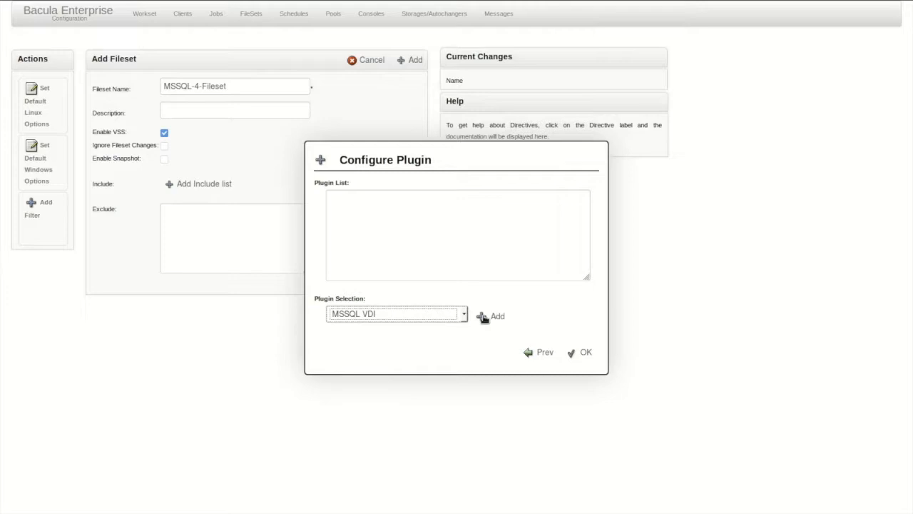
- Add the MSSQL VDI plugin to the include list, bringing up its settings form
left_click(497, 316)
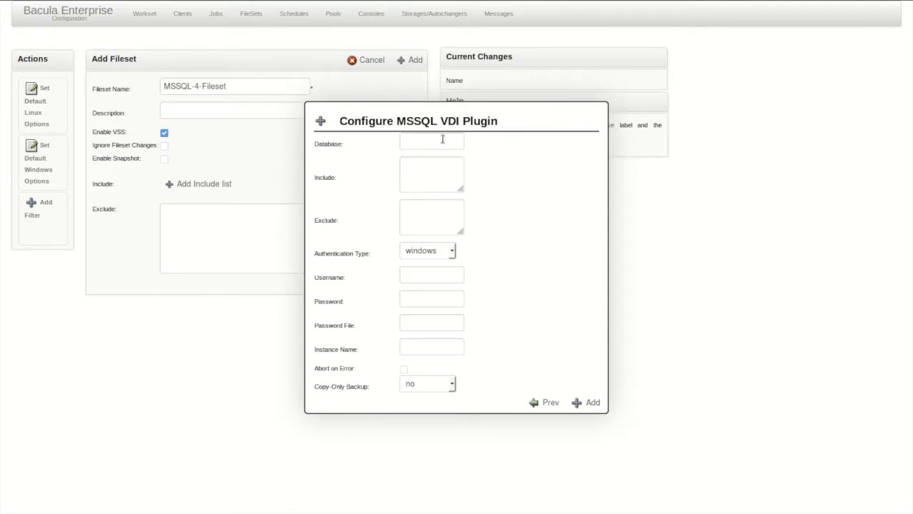
mouse_move(432, 143)
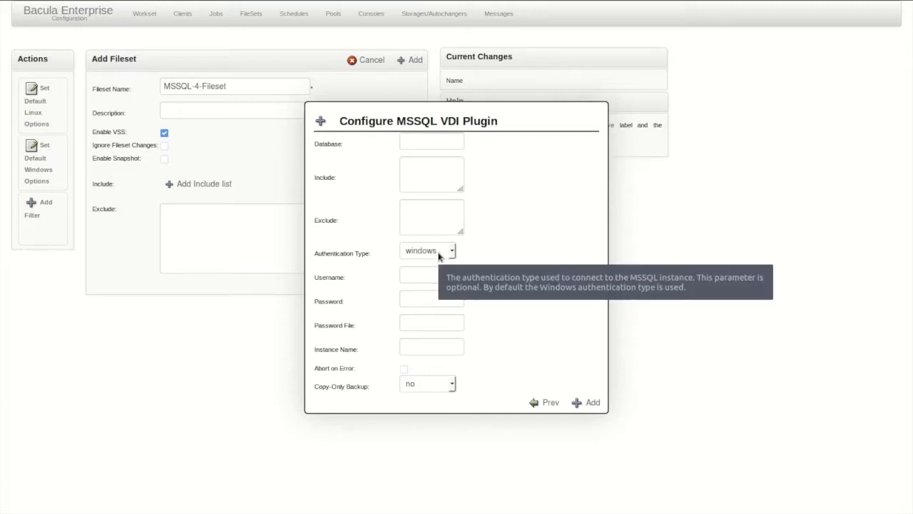
mouse_move(496, 277)
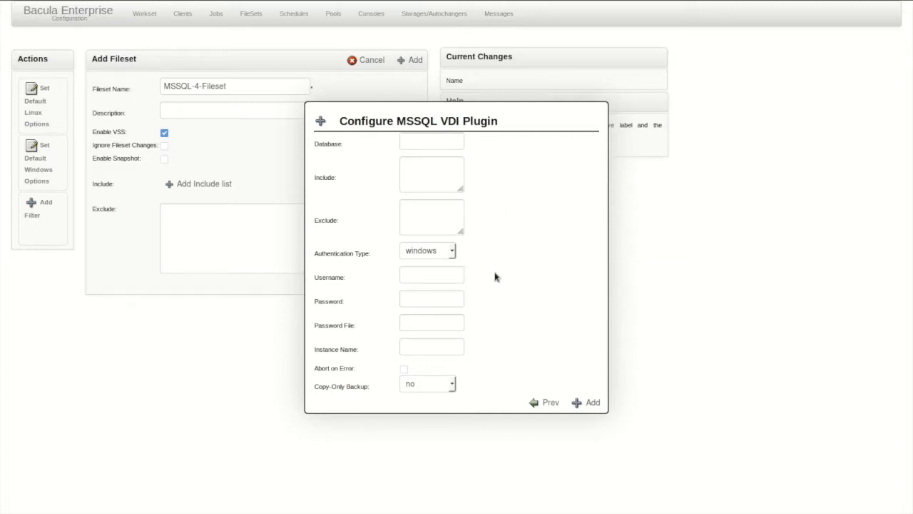
mouse_move(478, 297)
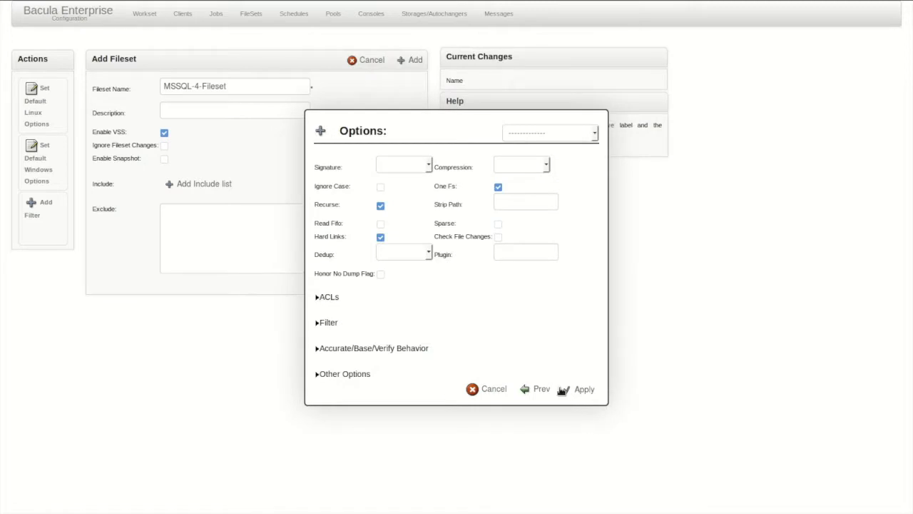
- Set the include options to MD5 signature and Storage deduplication
left_click(404, 165)
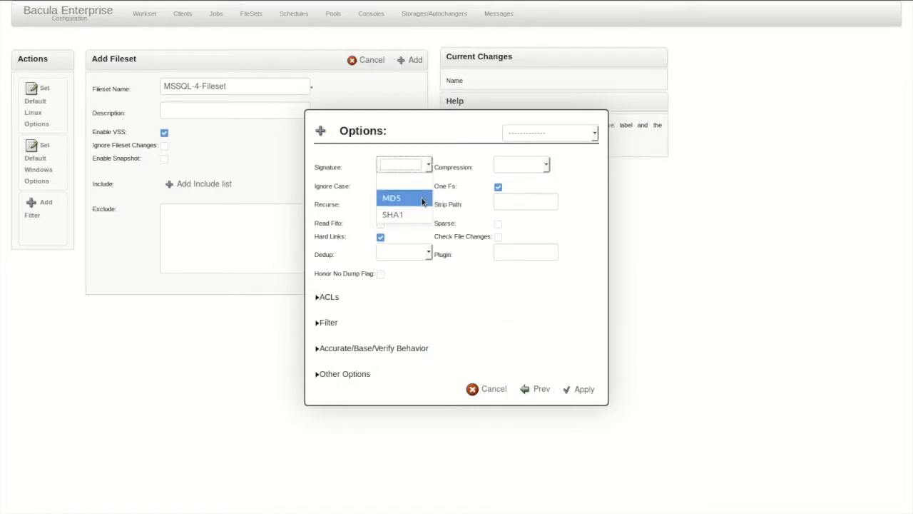
left_click(391, 197)
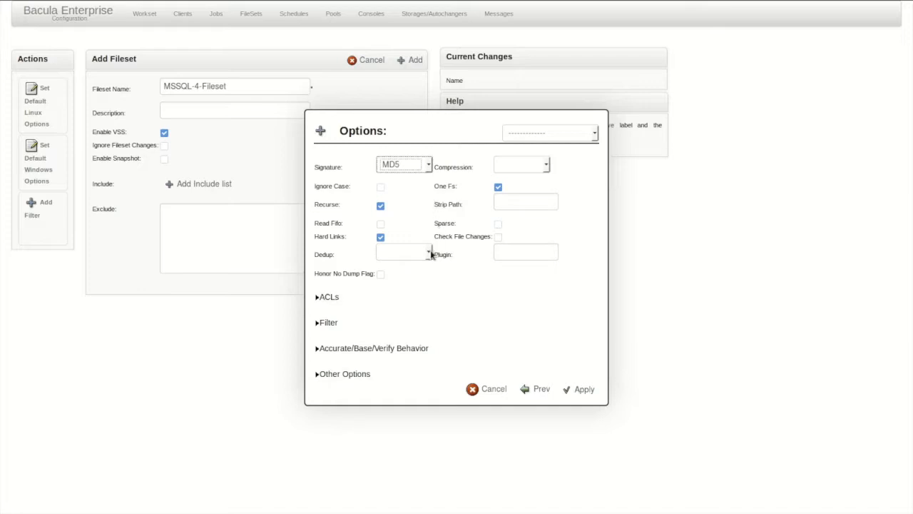
left_click(404, 253)
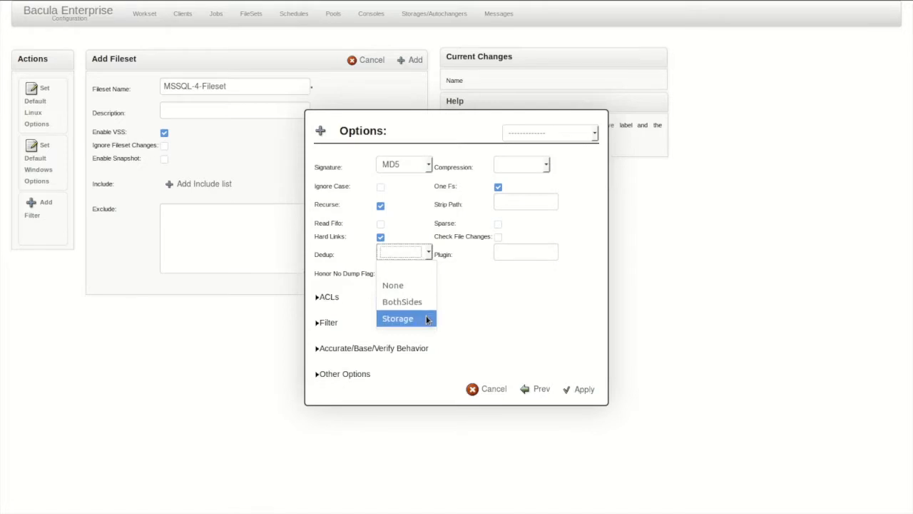
left_click(398, 318)
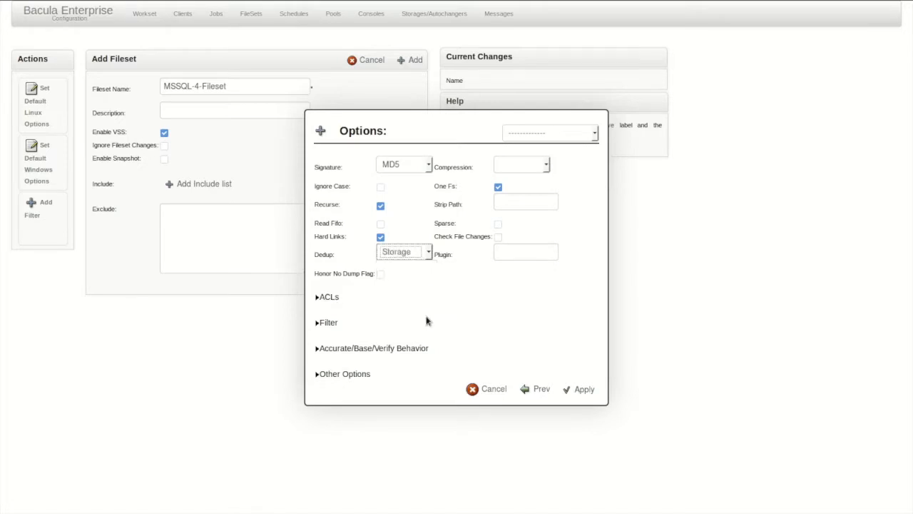
mouse_move(454, 317)
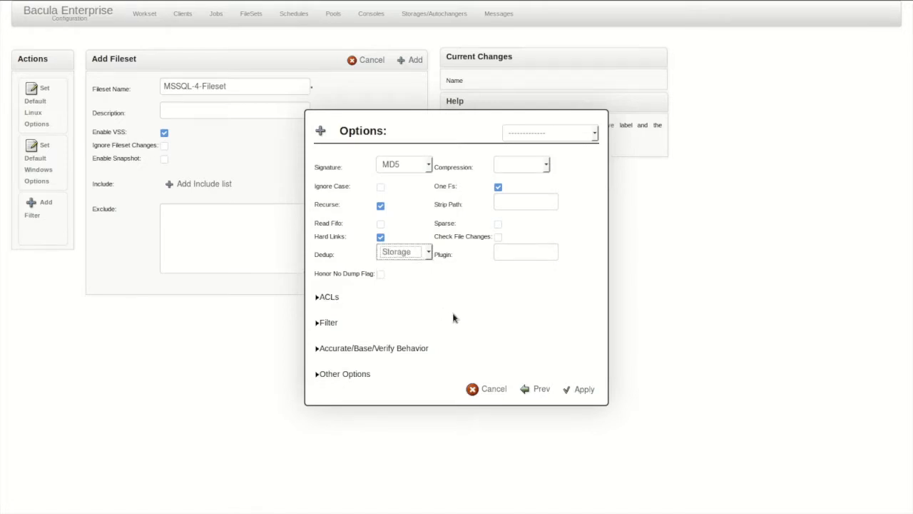
mouse_move(485, 330)
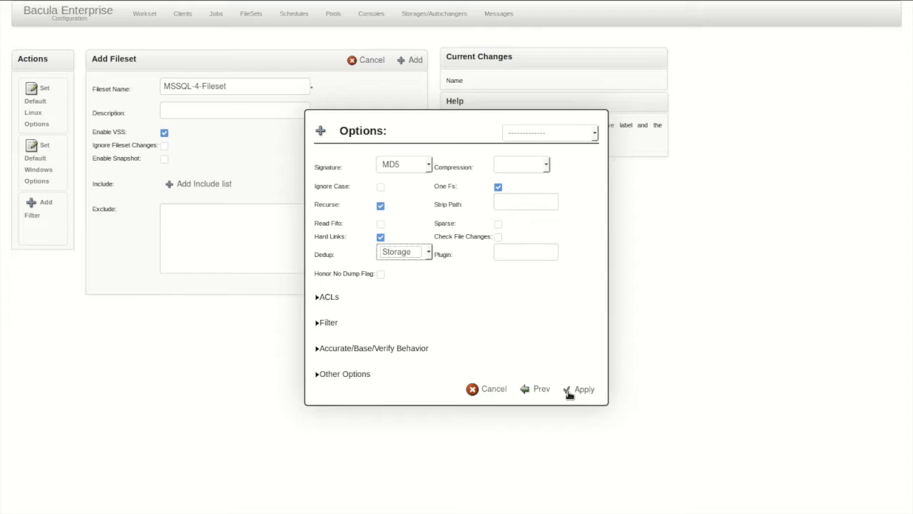
- Apply the options, disable VSS, save MSSQL-4-Fileset and advance the wizard
left_click(584, 389)
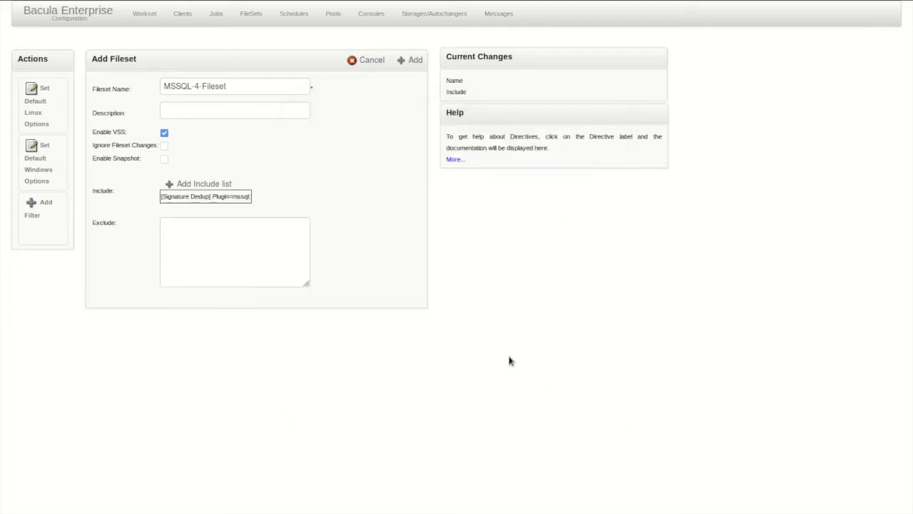
mouse_move(281, 169)
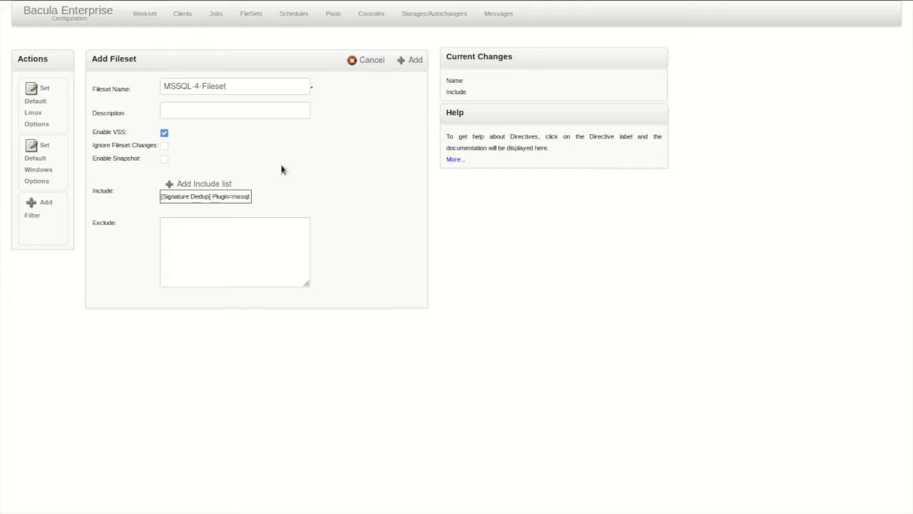
mouse_move(217, 143)
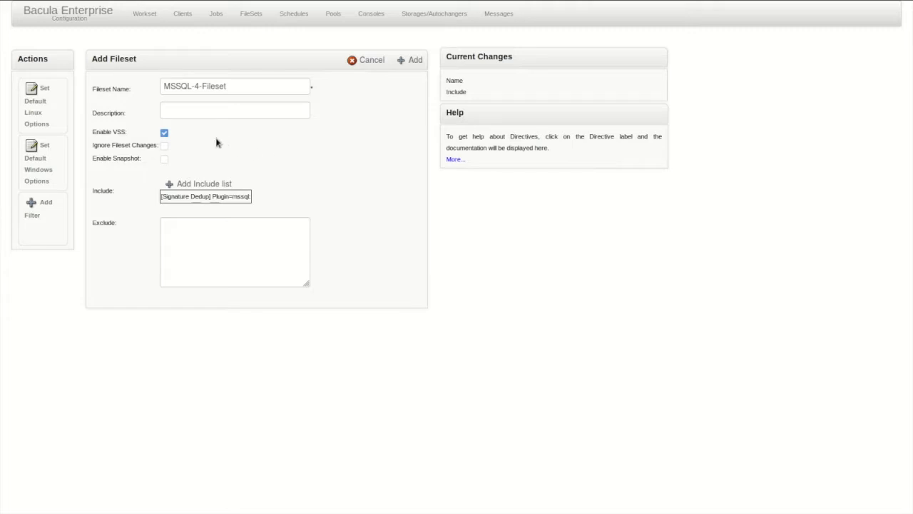
left_click(164, 133)
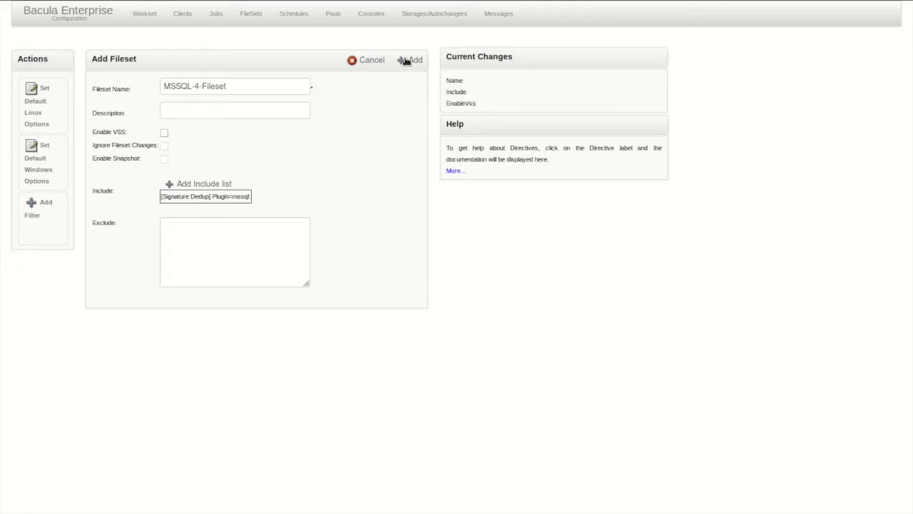
left_click(410, 60)
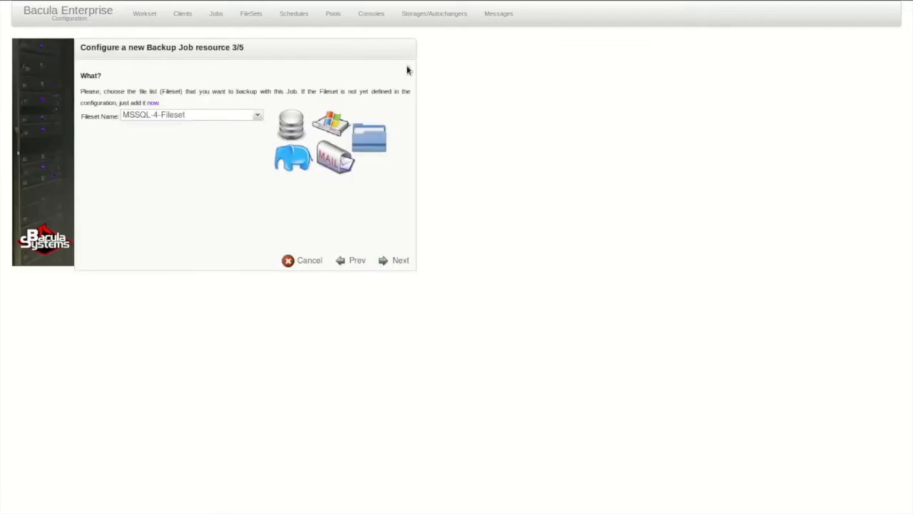
left_click(400, 260)
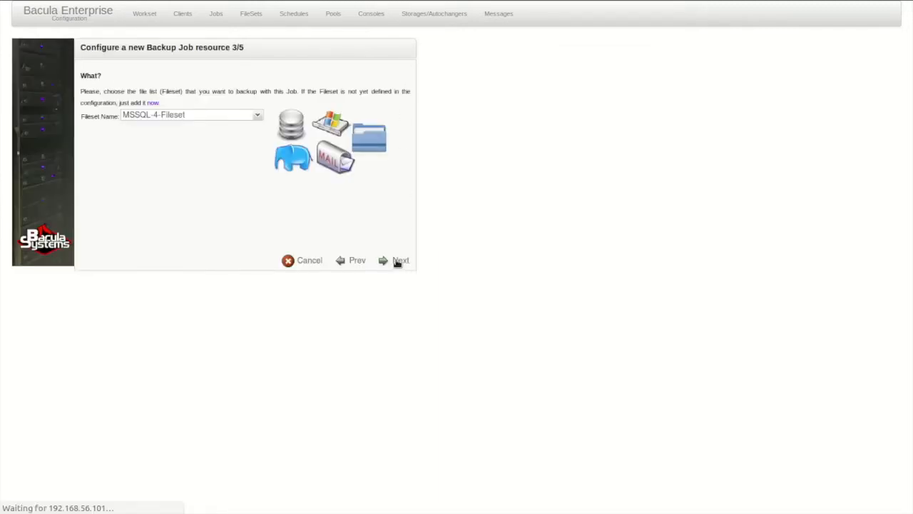
- Use pool MSSQL-DEDUPE-1 and storage data-lvol0-1-dedupe-changer for the job
left_click(401, 260)
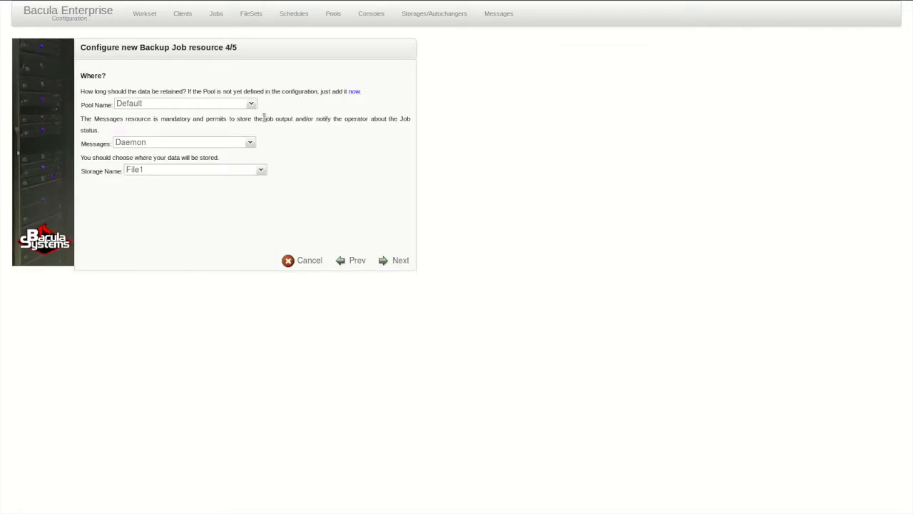
type("MSSQL-DEDUPE-1")
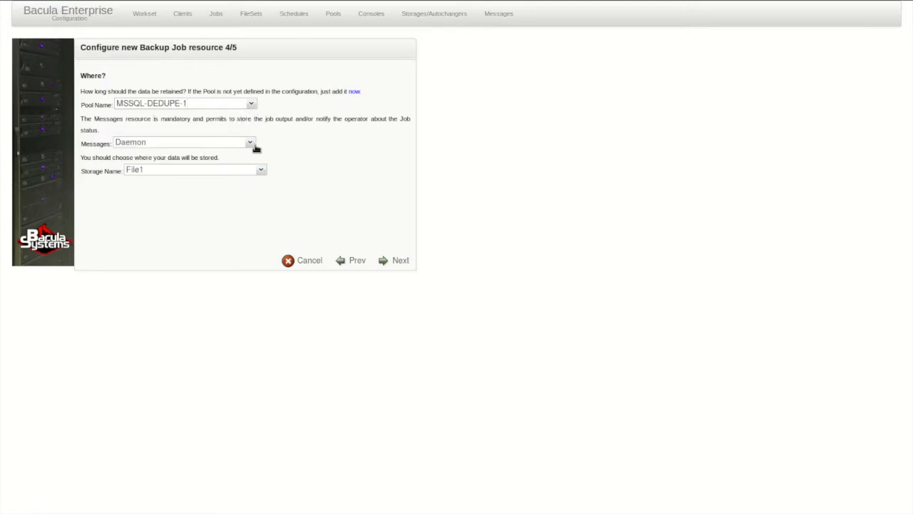
left_click(261, 171)
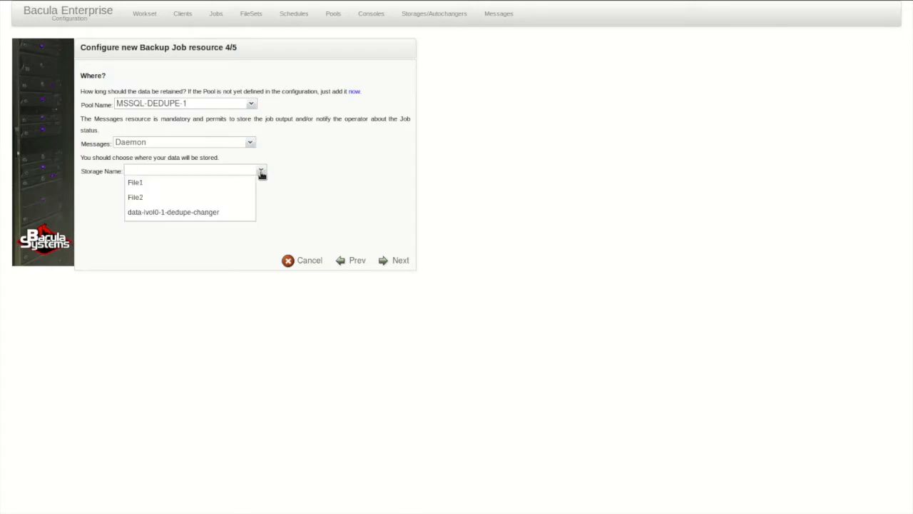
left_click(174, 212)
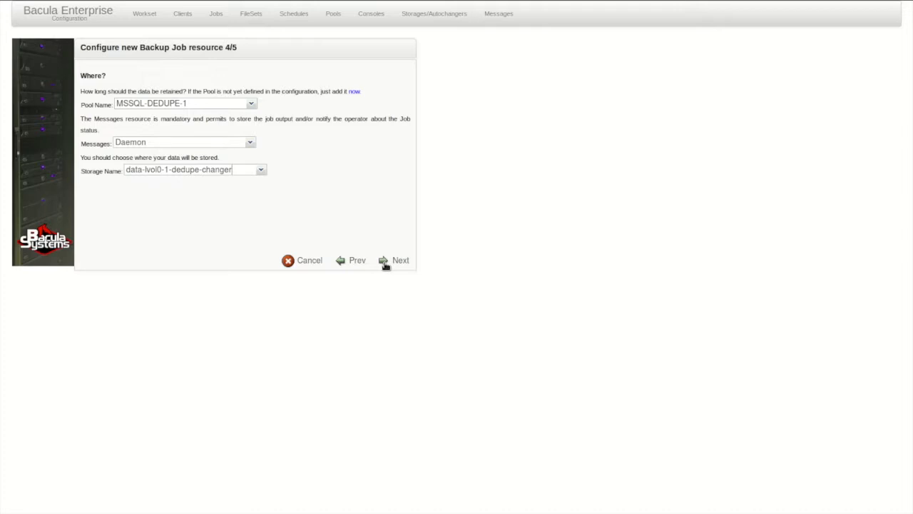
- Reach wizard step 5/5 and select the WeeklyCycle schedule
left_click(400, 260)
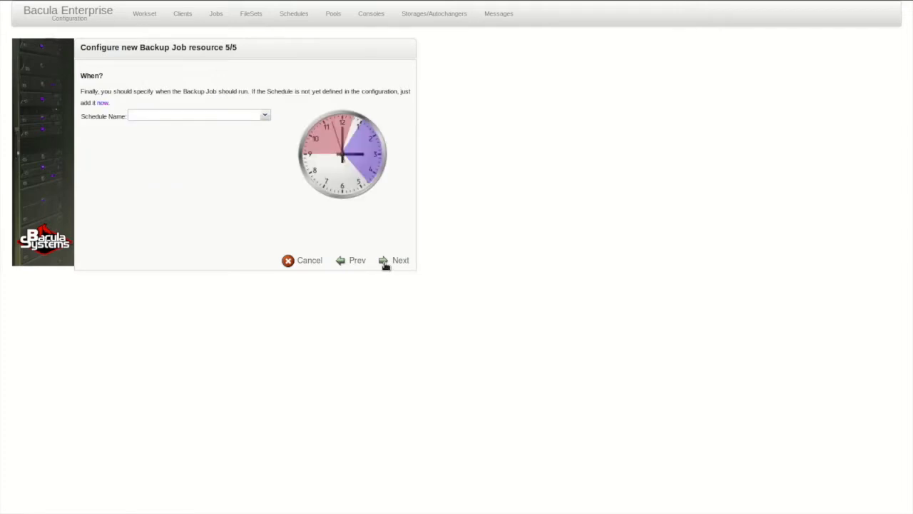
left_click(265, 114)
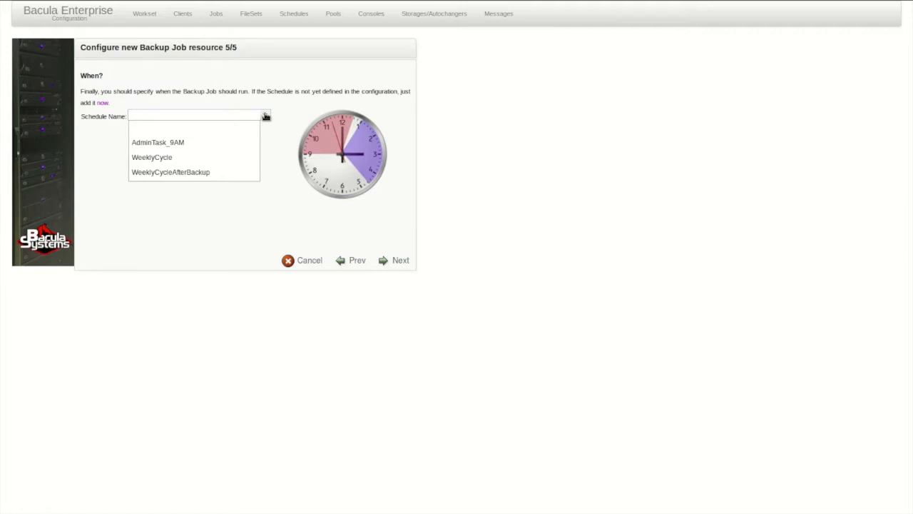
left_click(151, 157)
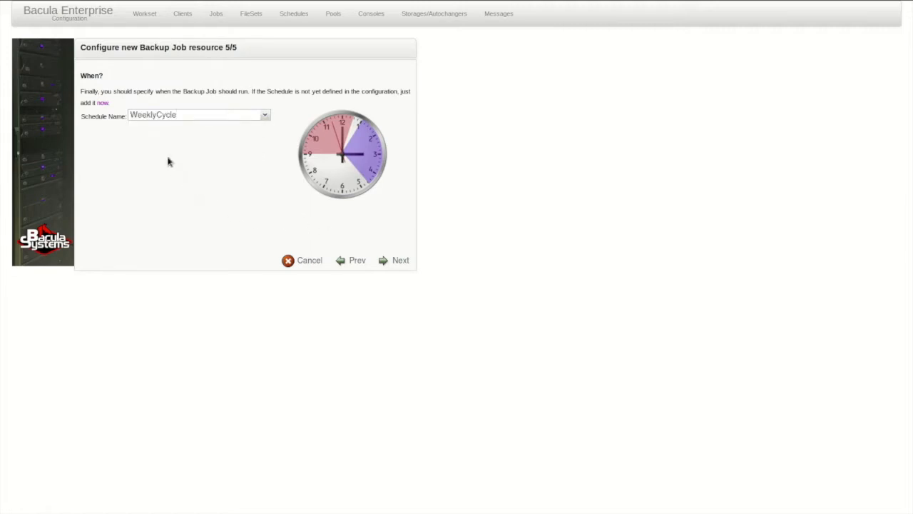
mouse_move(329, 220)
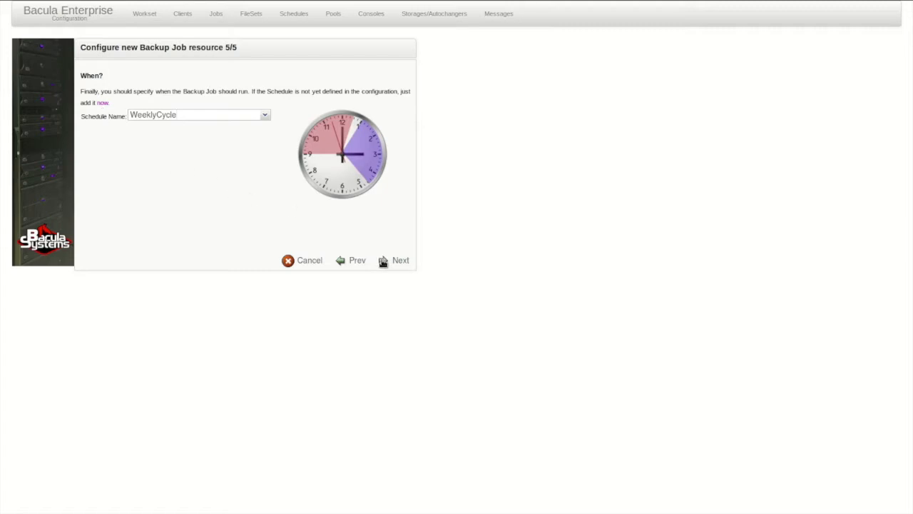
- Finish the wizard, review the MSSQL-4 job form and save it with client Win2008-MSSQL-4 and WeeklyCycle schedule
left_click(401, 260)
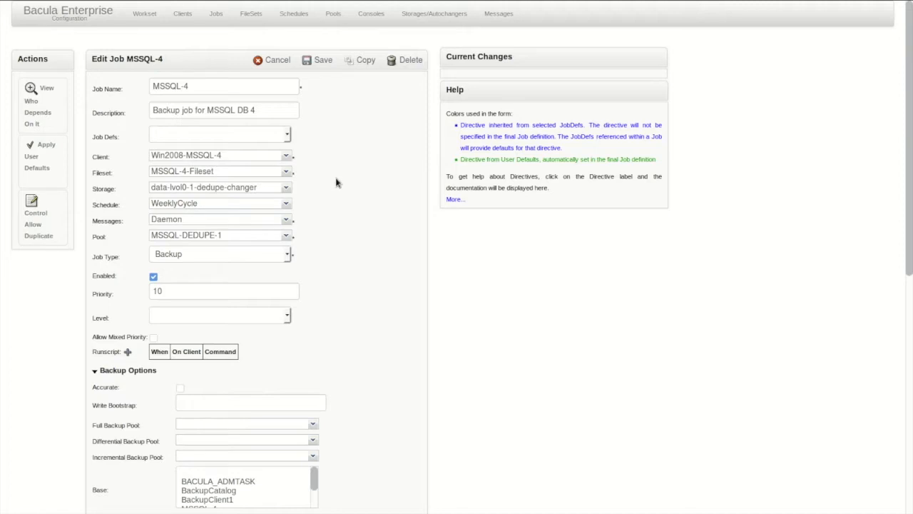
mouse_move(349, 258)
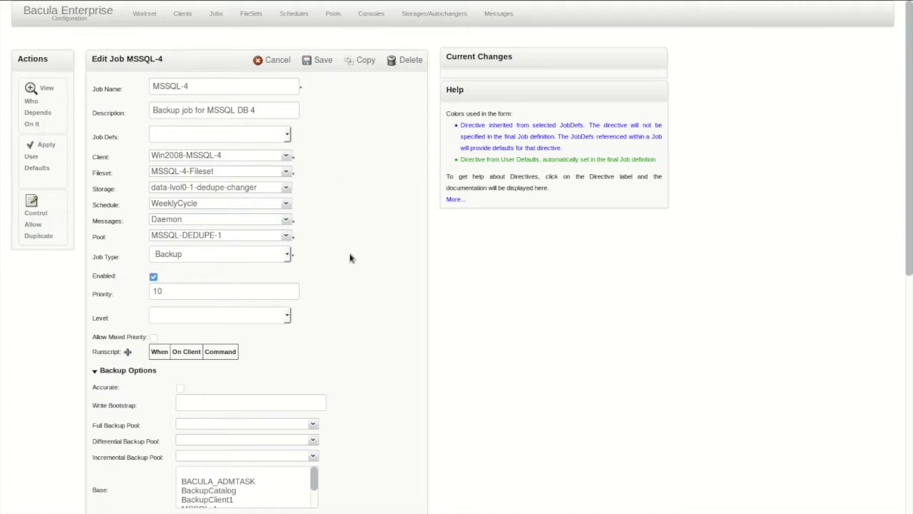
scroll("down", 3)
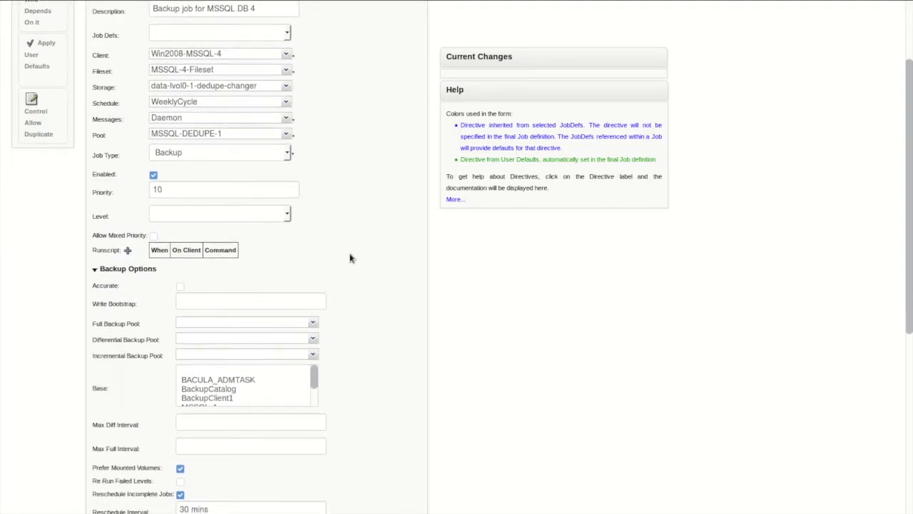
scroll("down", 3)
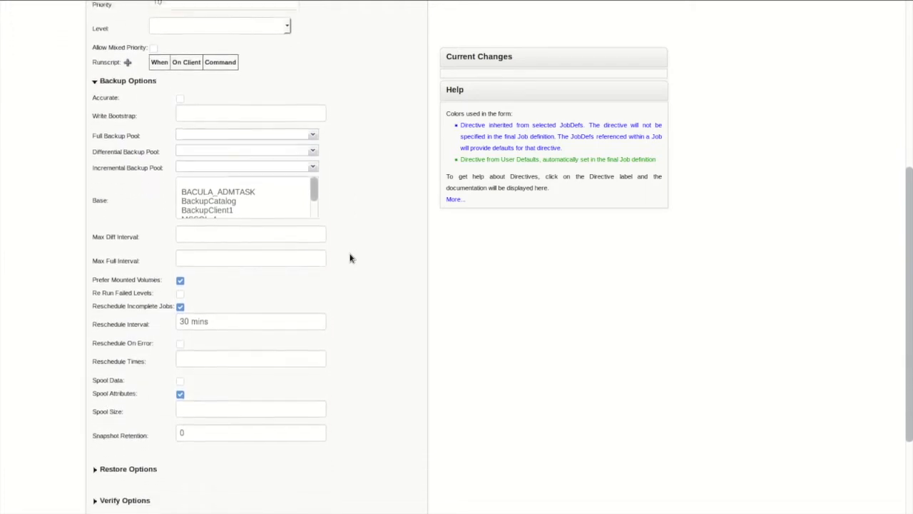
scroll("down", 3)
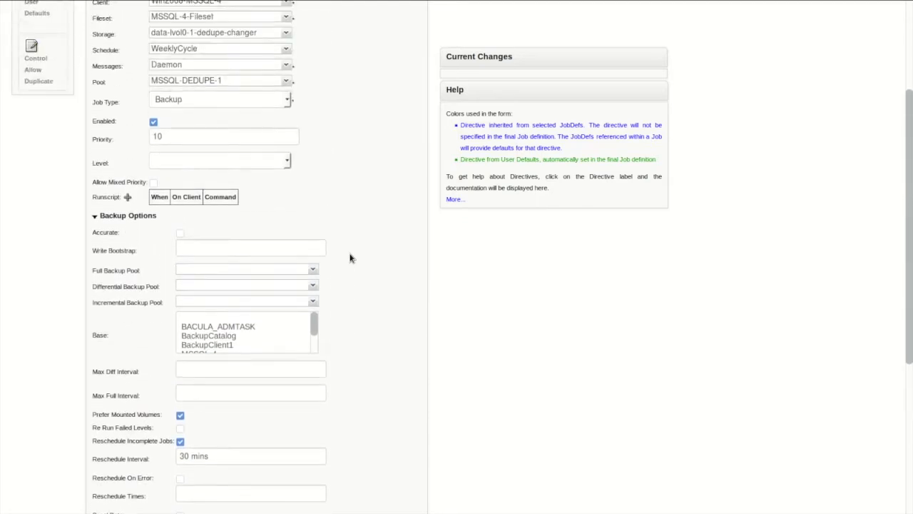
scroll("up", 3)
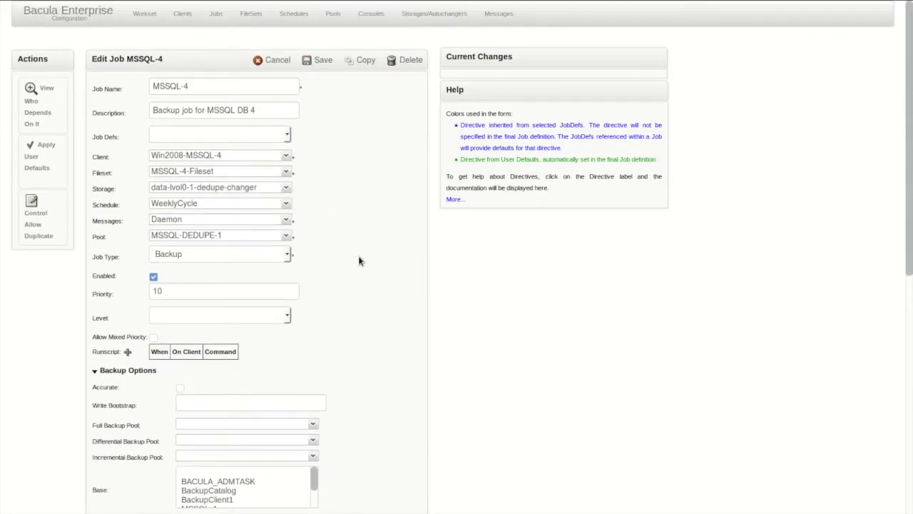
left_click(323, 60)
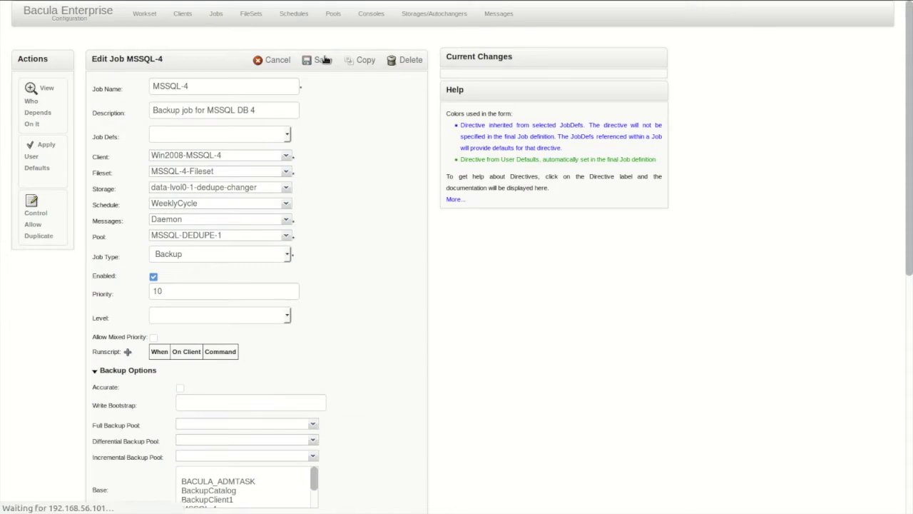
left_click(277, 60)
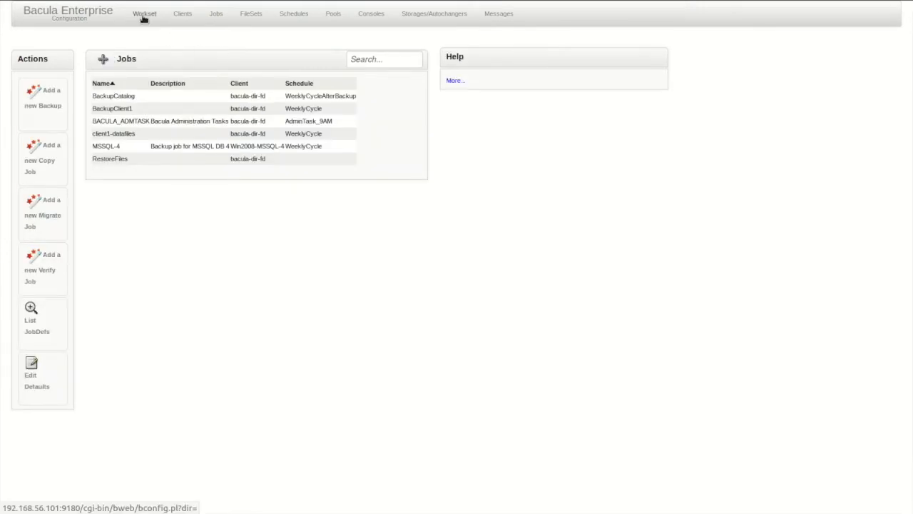
- Commit the pending MSSQL-4 job and fileset changes in Workset "Main" to production
left_click(144, 12)
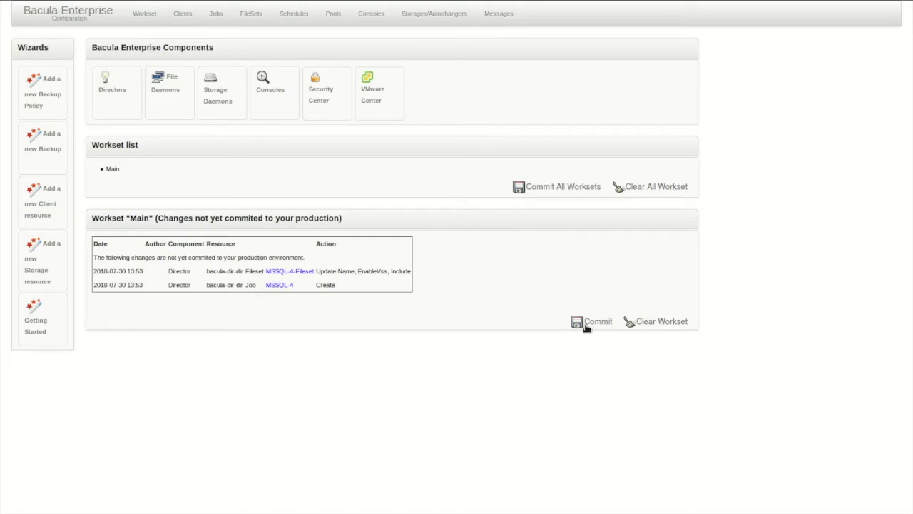
left_click(598, 321)
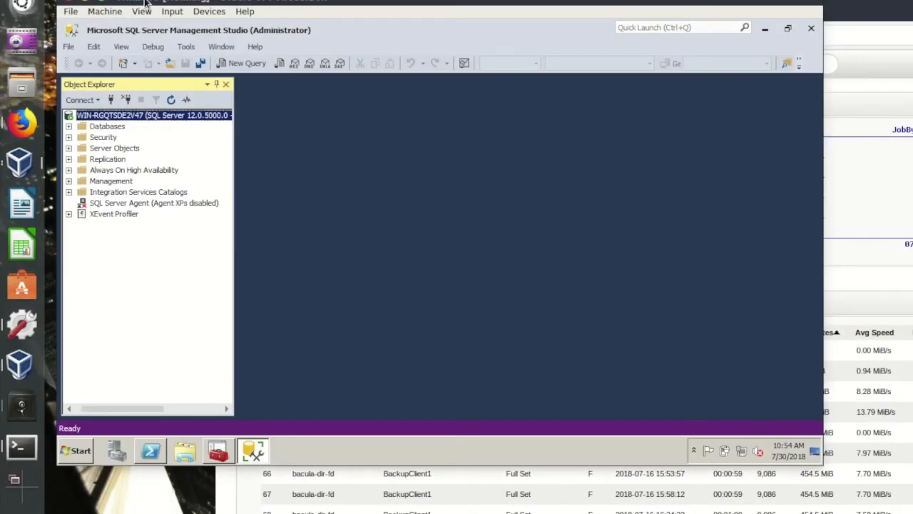
- Add the sysadmin server role to the NT AUTHORITY\SYSTEM login through its Properties
left_click(69, 137)
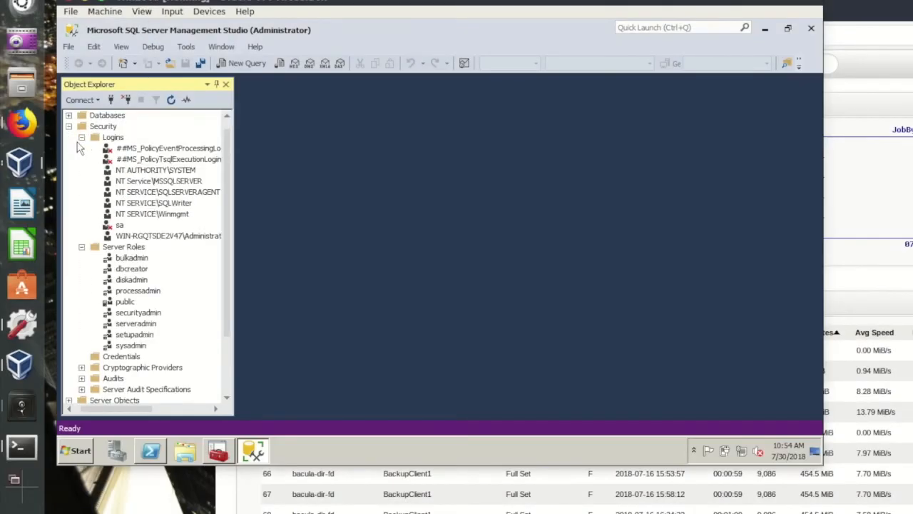
left_click(156, 170)
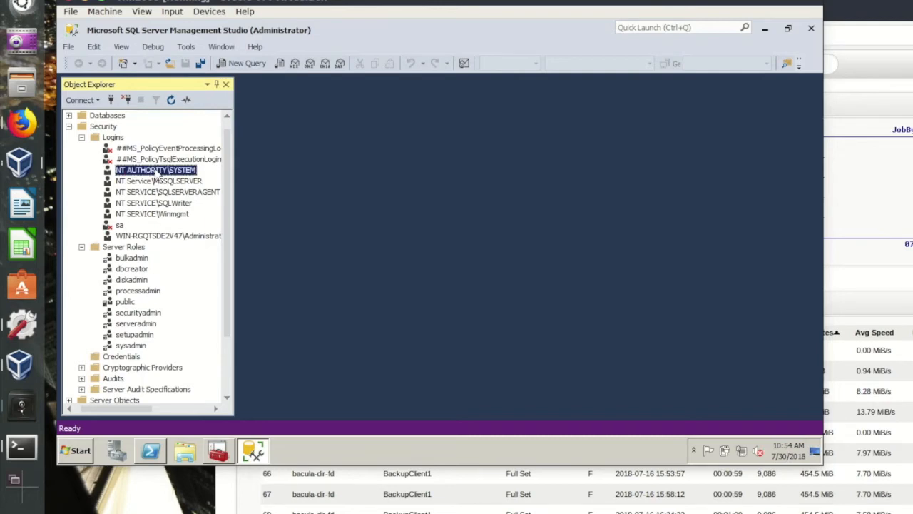
right_click(156, 169)
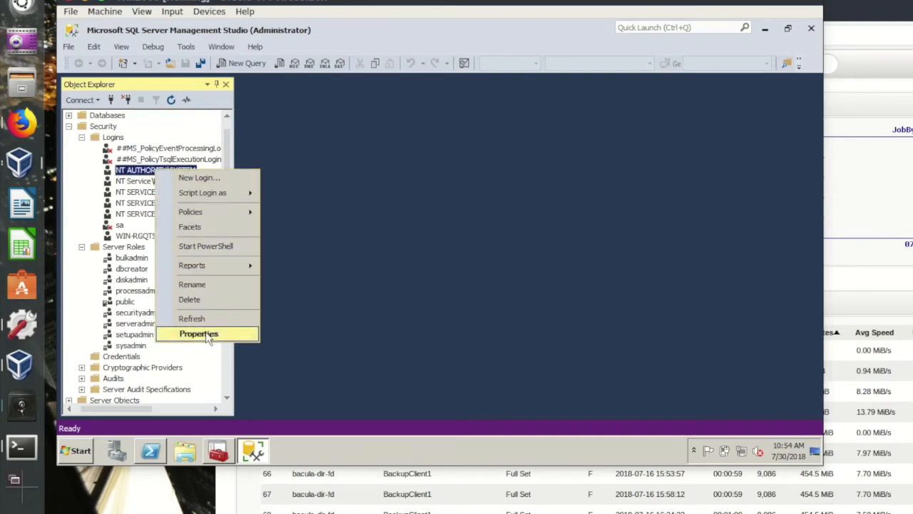
left_click(198, 334)
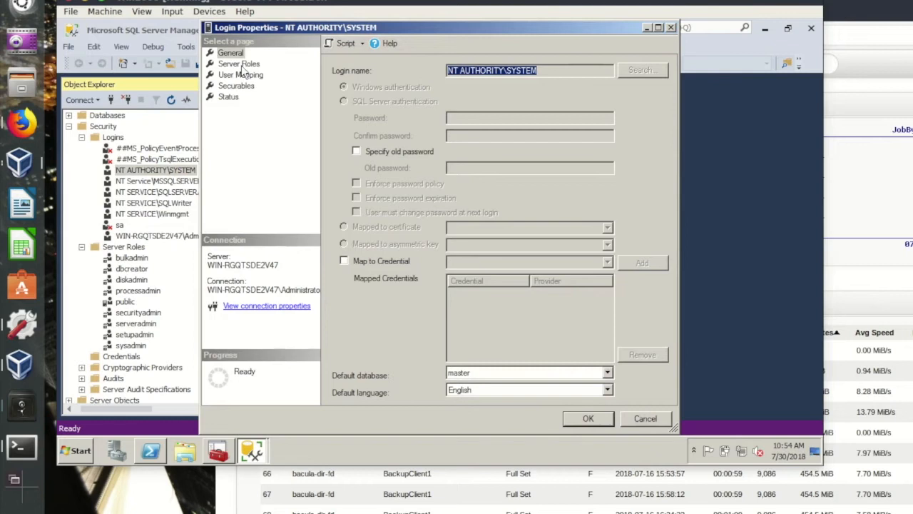
left_click(239, 63)
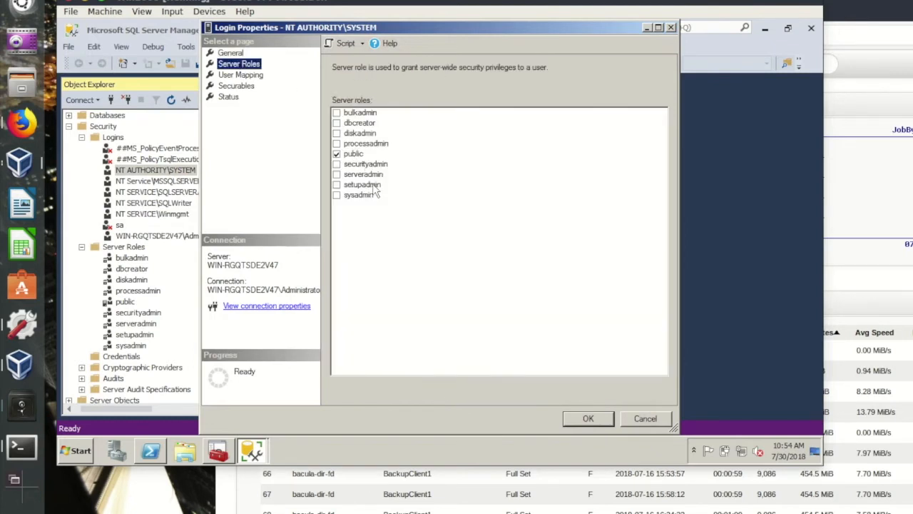
left_click(337, 195)
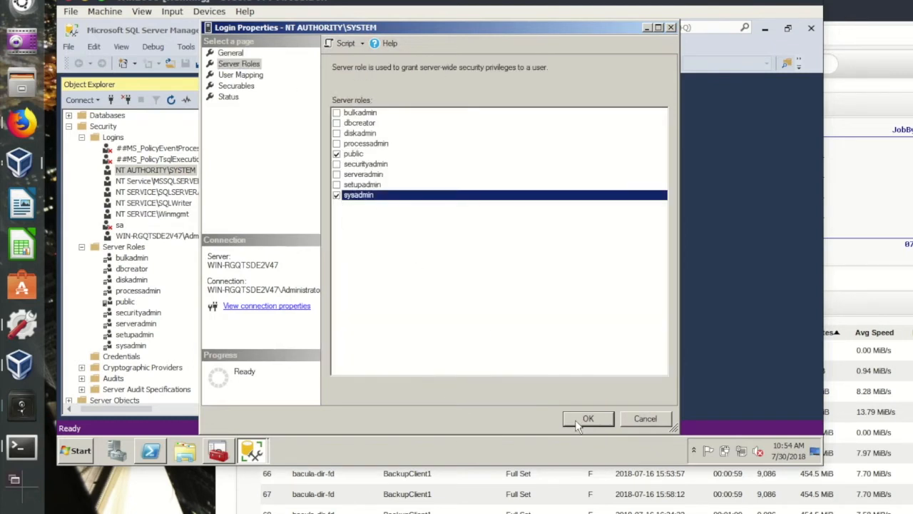
left_click(588, 419)
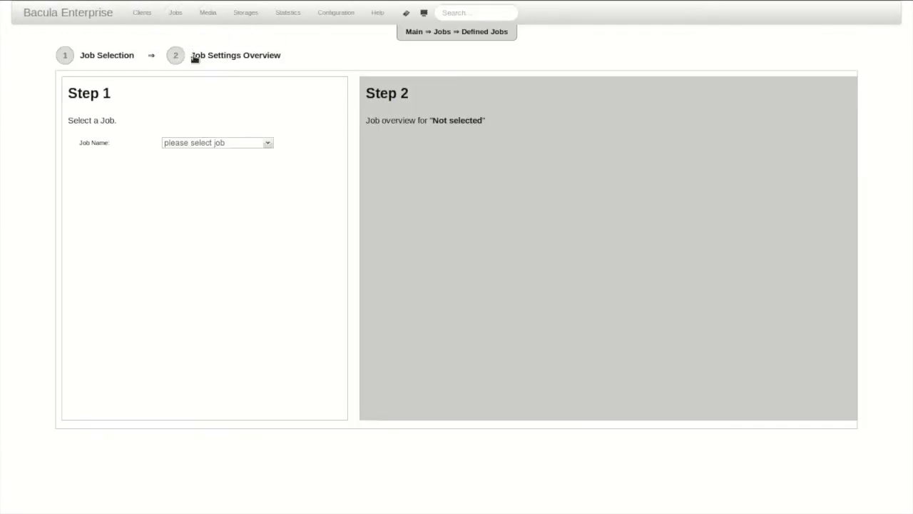
- Select MSSQL-4 as the job name and run it now, starting JobId 76
left_click(217, 141)
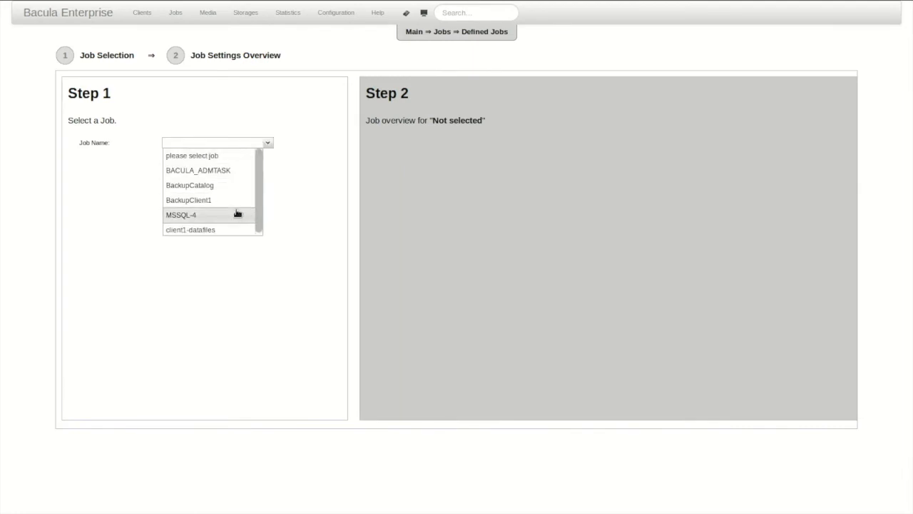
left_click(182, 215)
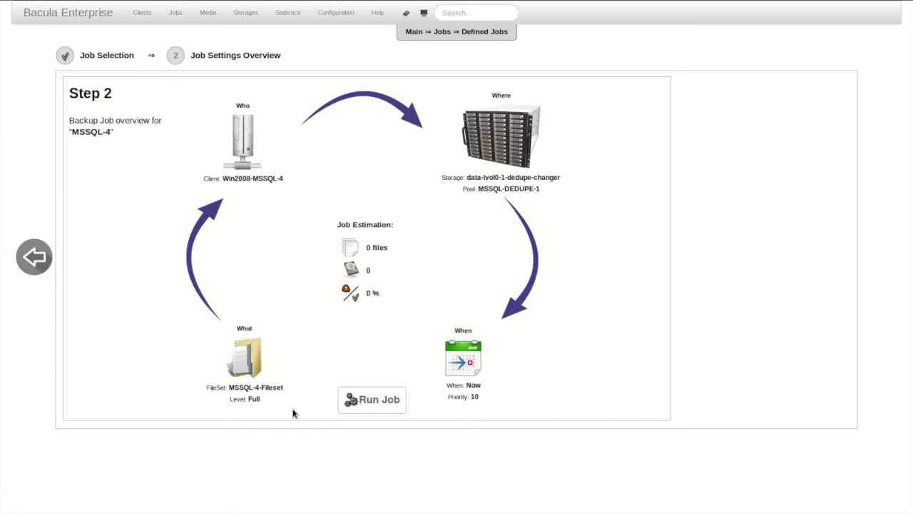
mouse_move(372, 399)
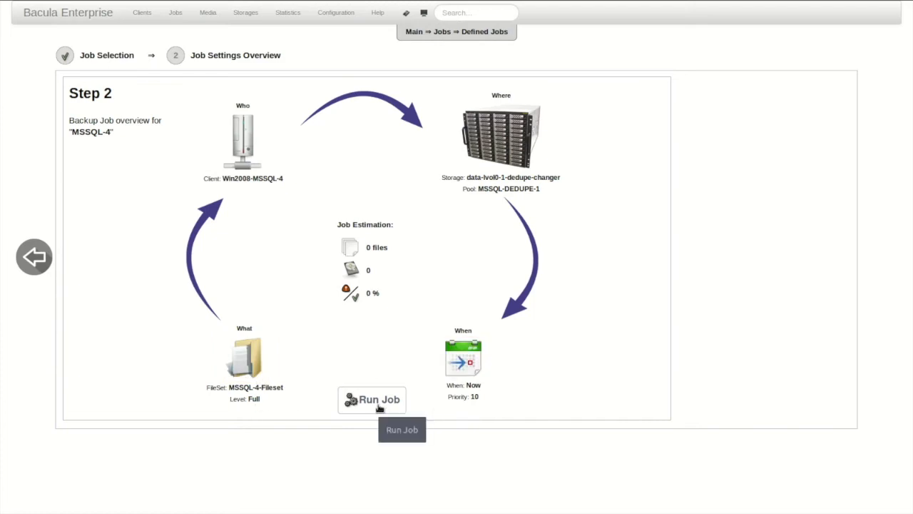
left_click(371, 399)
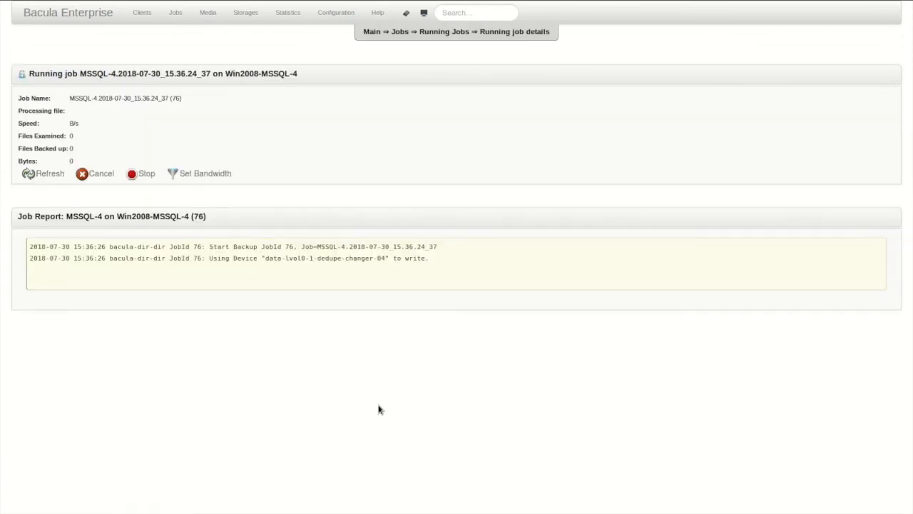
- Refresh JobId 76's report and scroll down to the Termination: Backup OK line
left_click(42, 173)
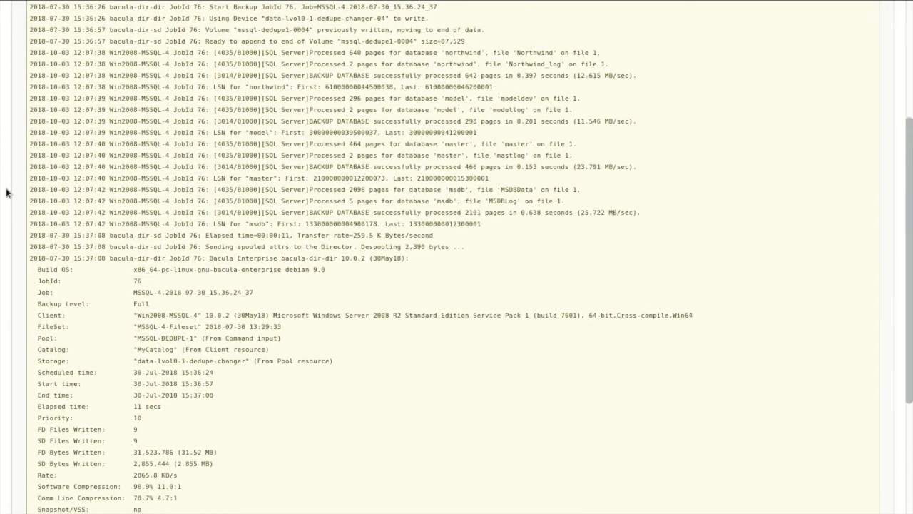
scroll("down", 3)
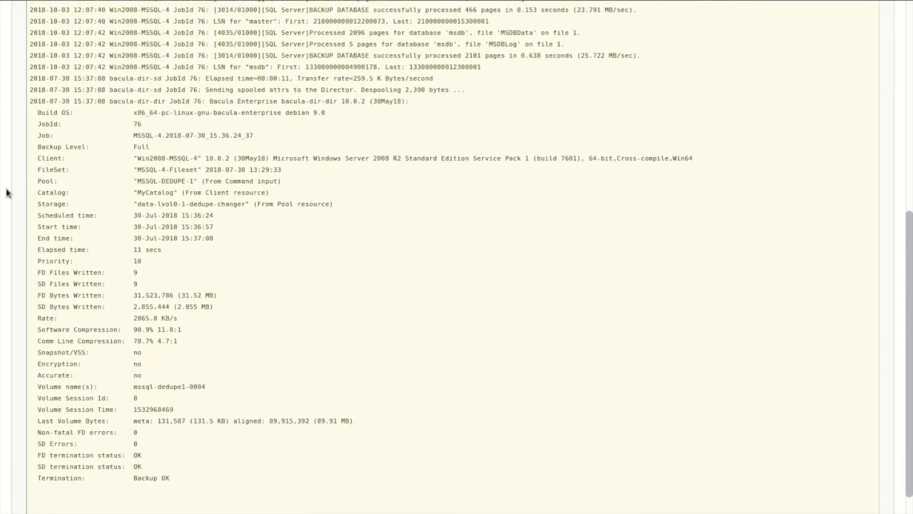
scroll("down", 3)
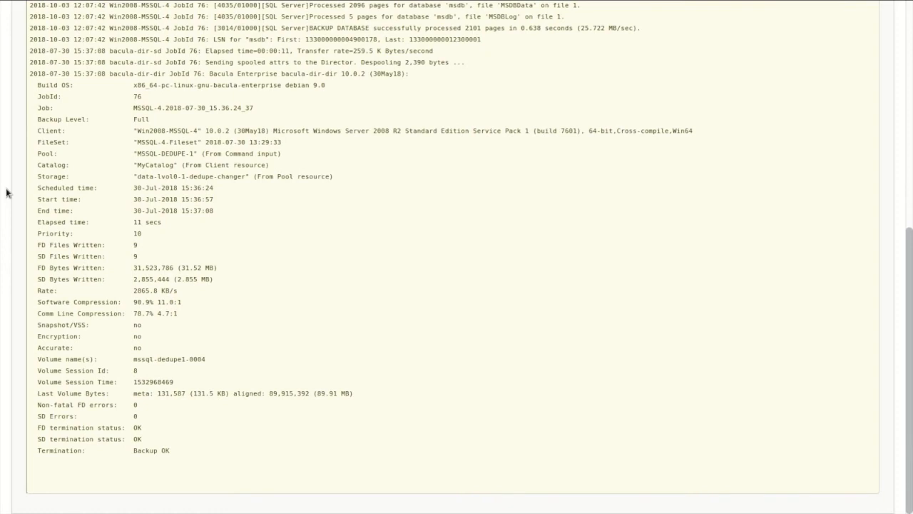